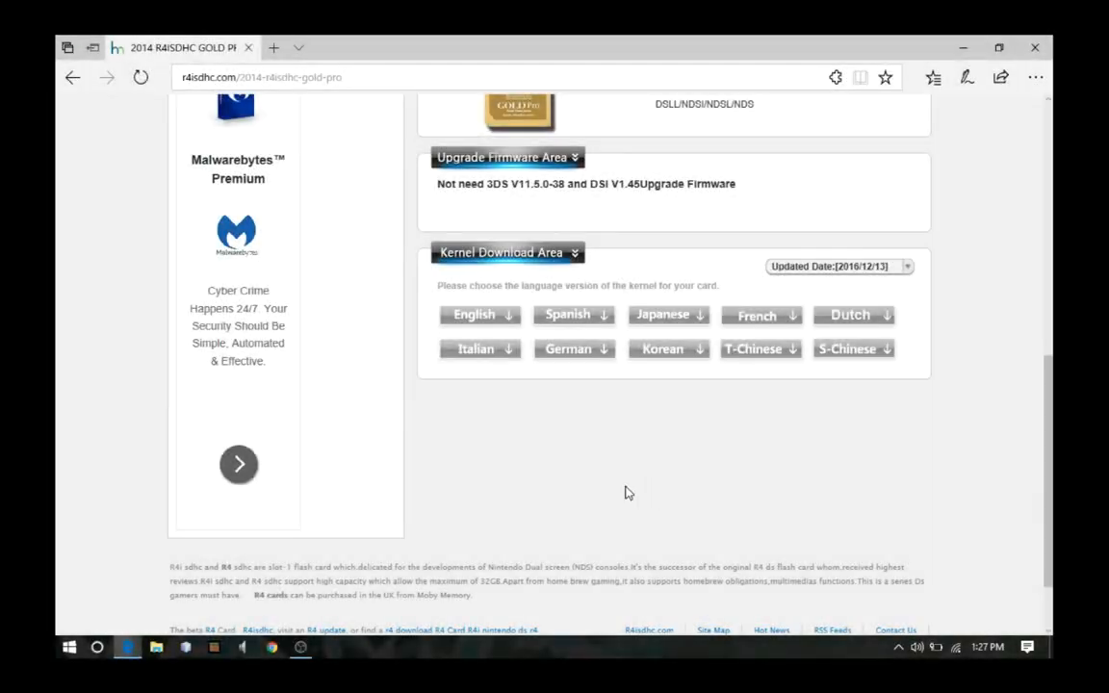
pyautogui.moveTo(471, 463)
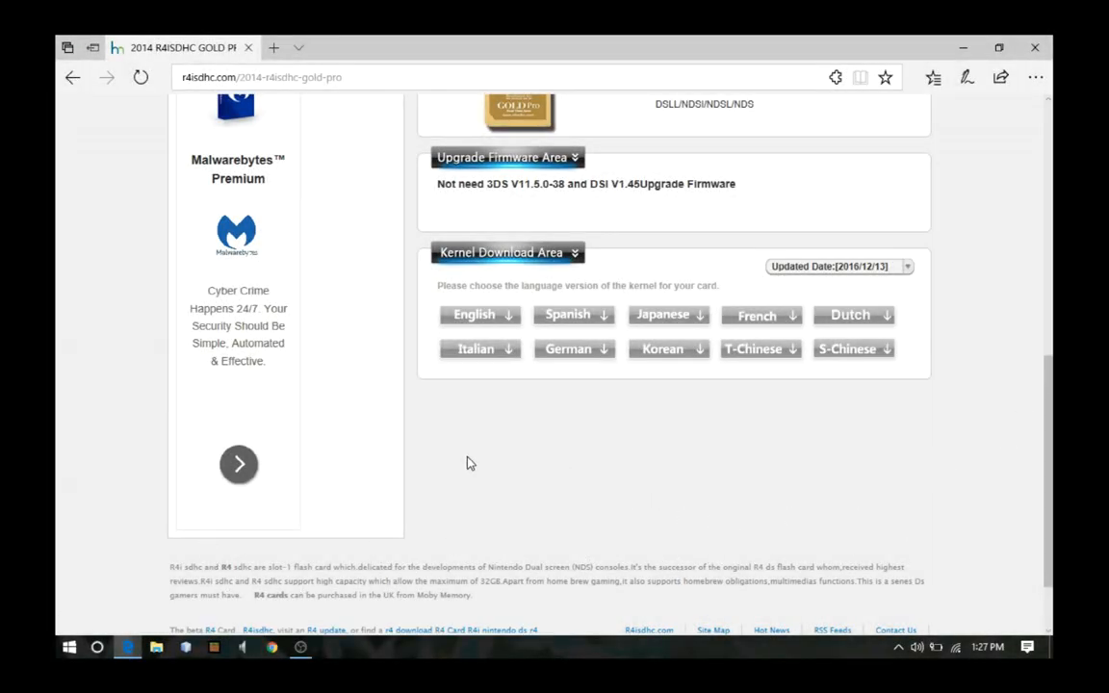
# Download and save the English R4i-V3.9b kernel zip from the Kernel Download Area
pyautogui.scroll(3)
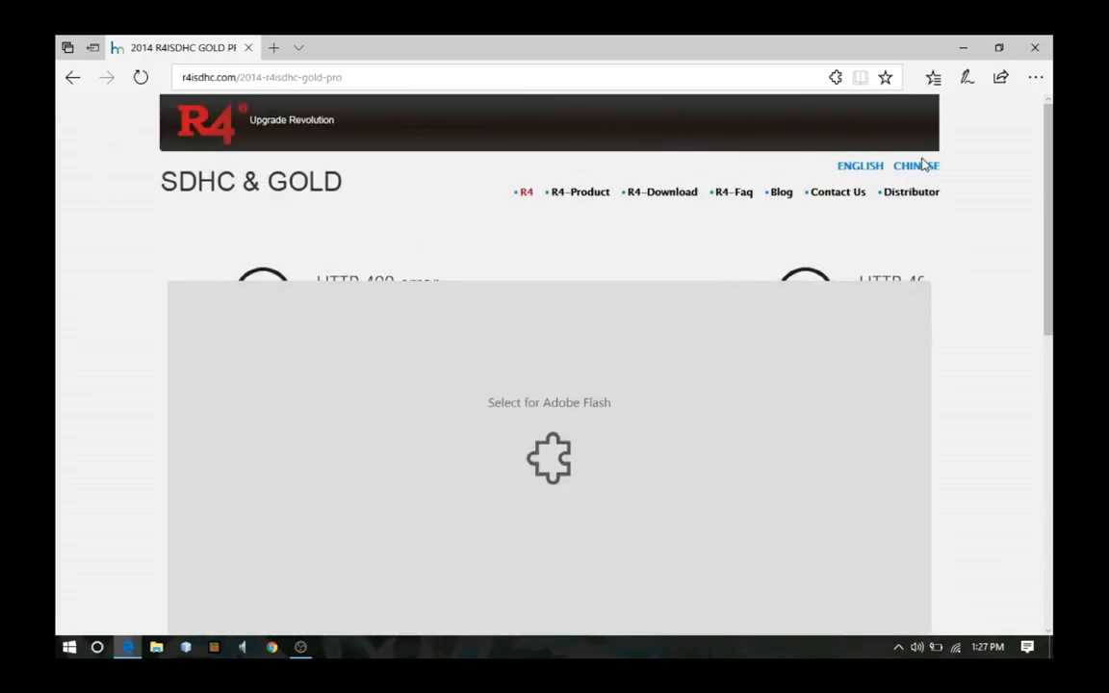
pyautogui.scroll(-3)
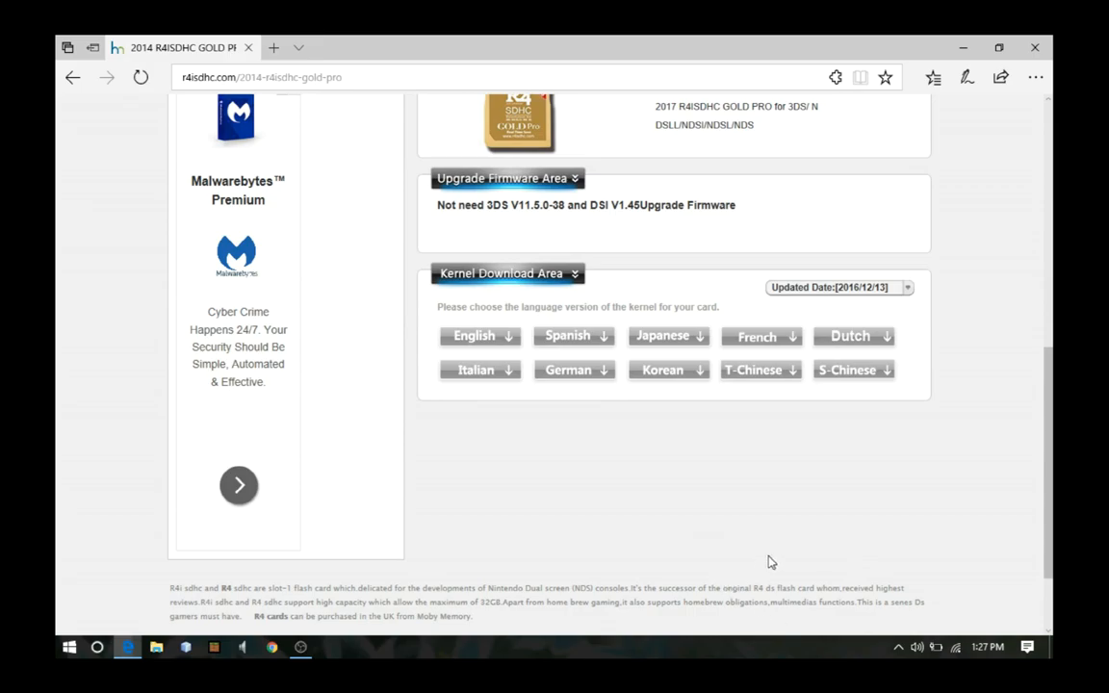
pyautogui.moveTo(803, 562)
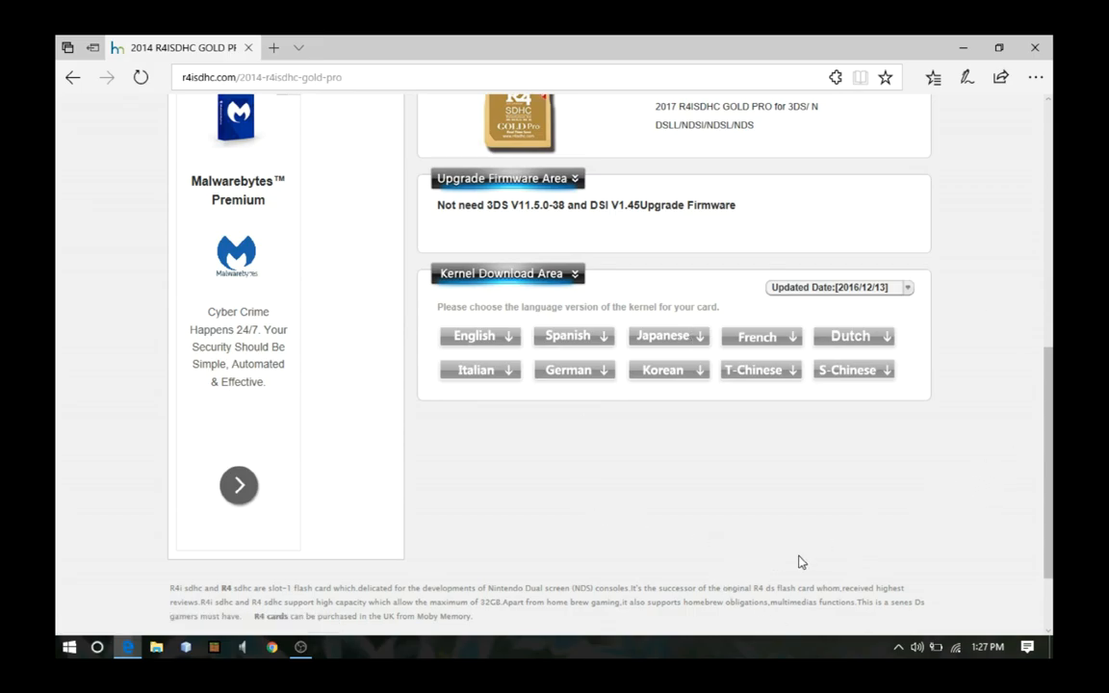
pyautogui.moveTo(568, 573)
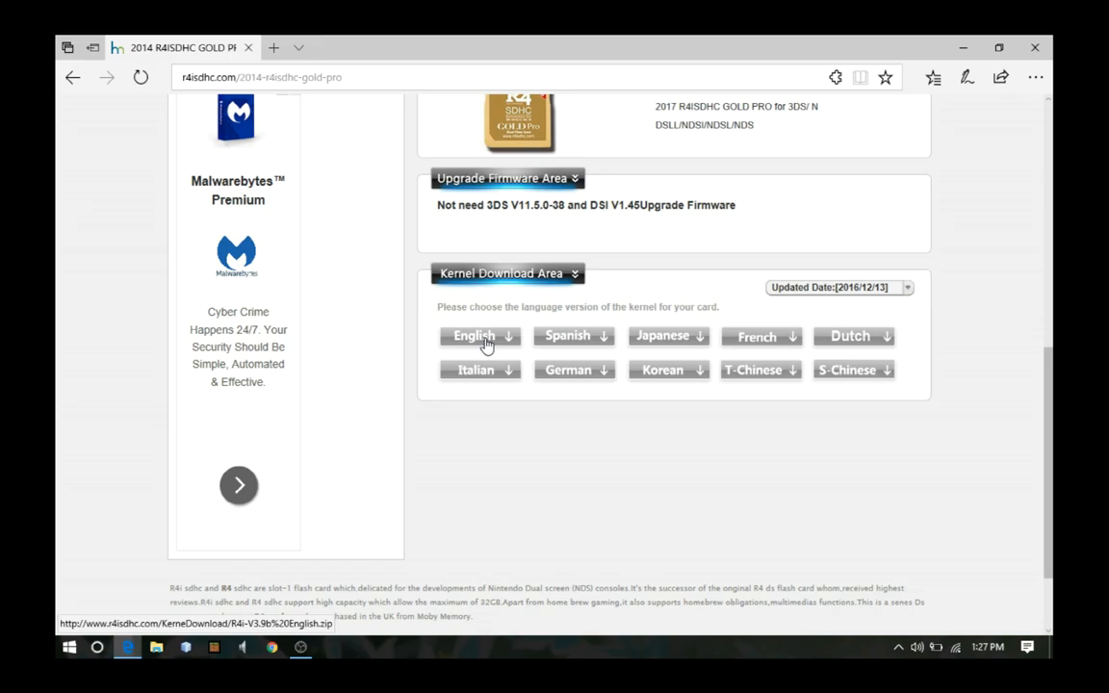
pyautogui.click(473, 336)
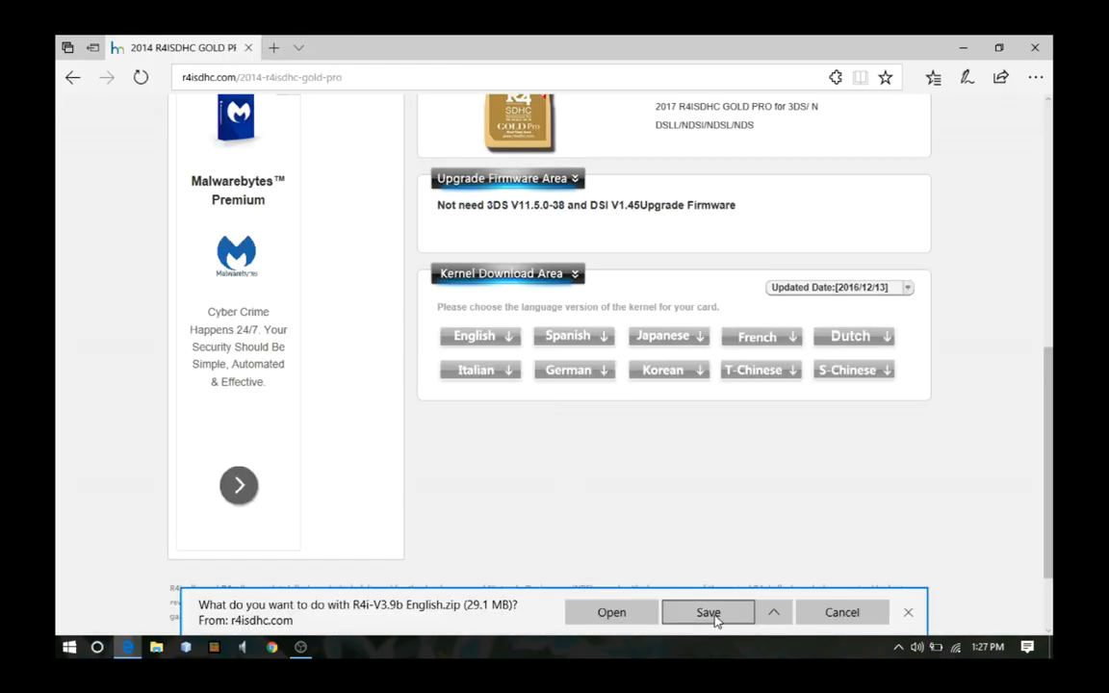
pyautogui.click(708, 612)
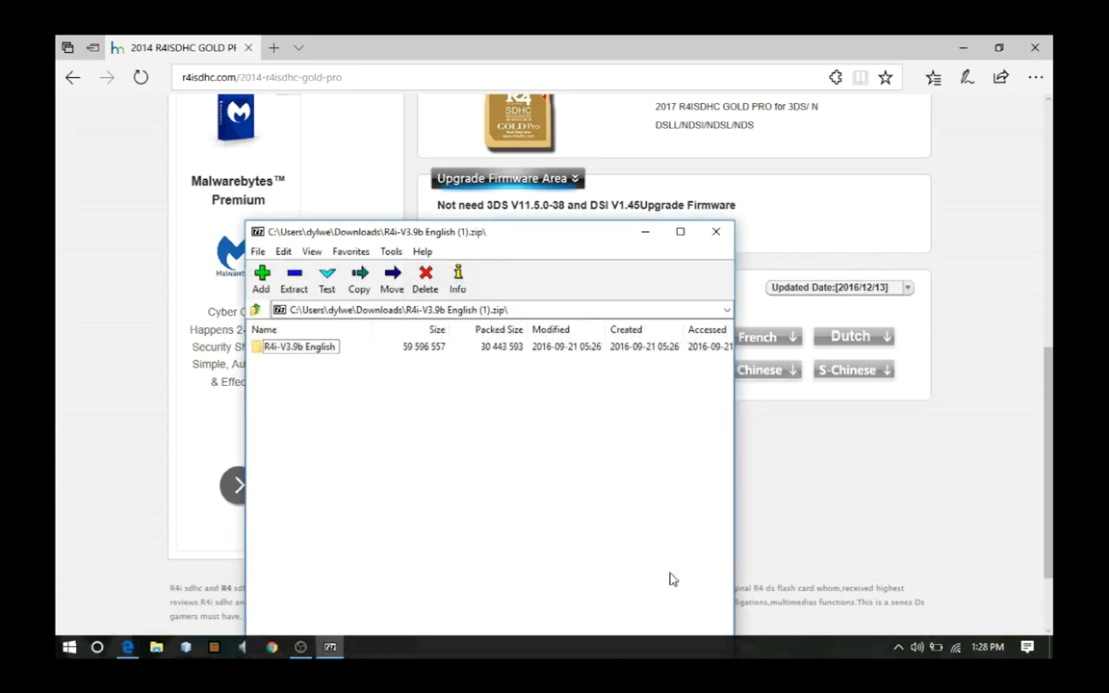
# Open the R4i-V3.9b English folder inside the kernel archive in 7-Zip
pyautogui.doubleClick(299, 346)
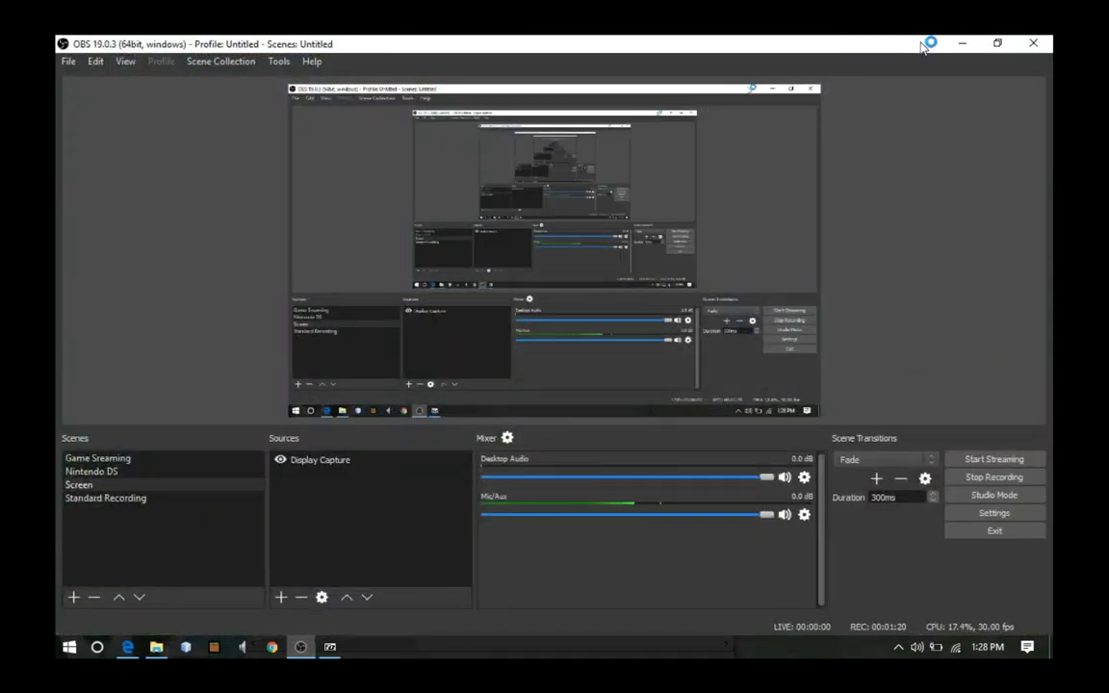
# Minimize OBS Studio to reveal the 7-Zip kernel files beside USB Drive (E:)
pyautogui.click(961, 44)
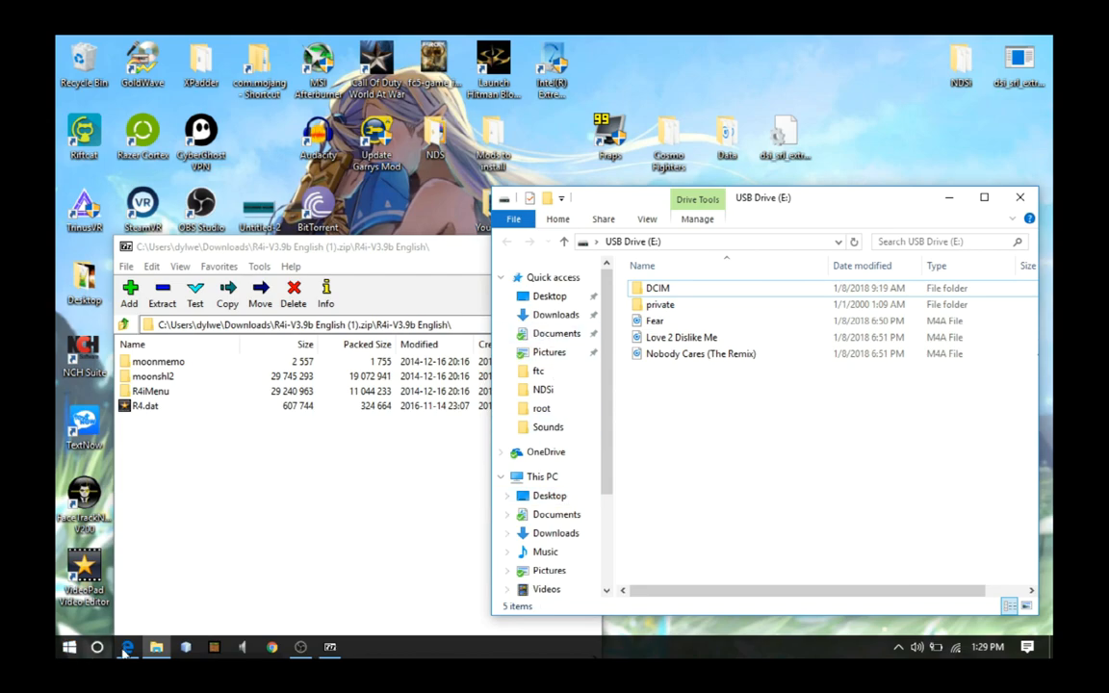
# Load rufus.akeo.ie in Edge and start downloading Rufus 2.18
pyautogui.click(127, 646)
pyautogui.write('ru')
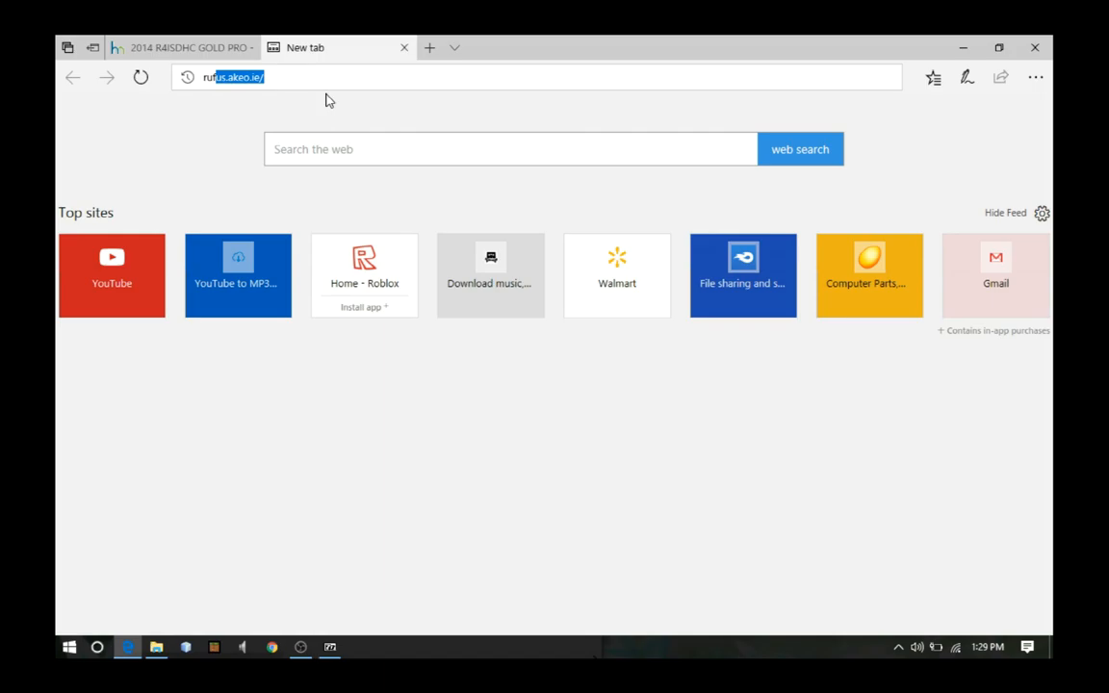
pyautogui.press('Return')
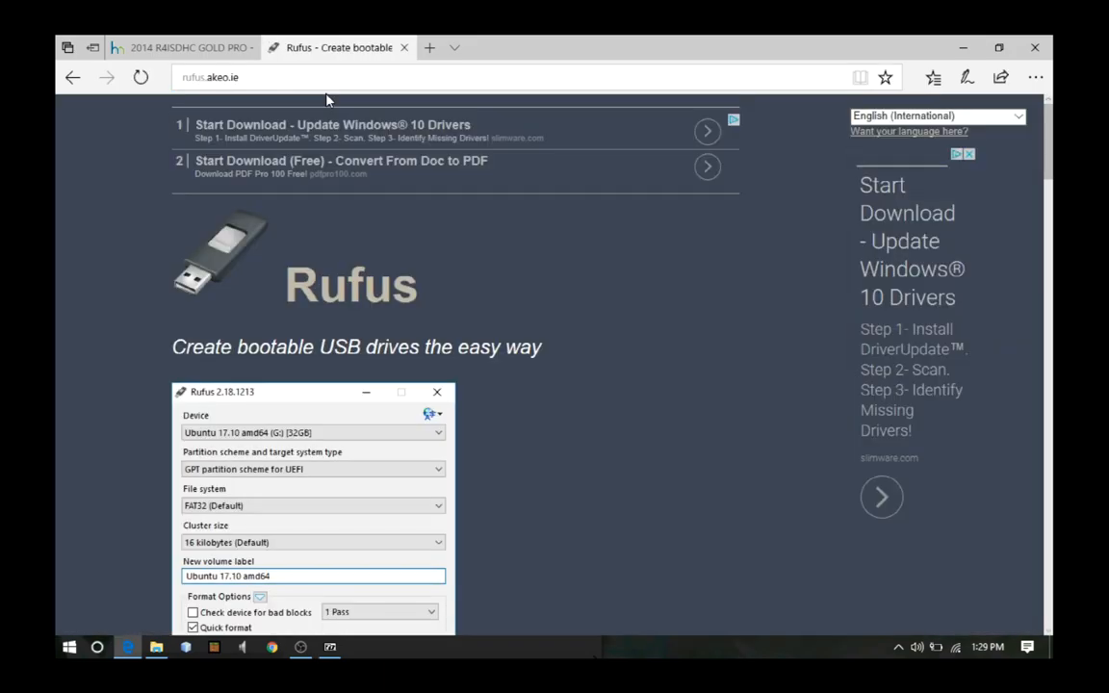
pyautogui.scroll(-3)
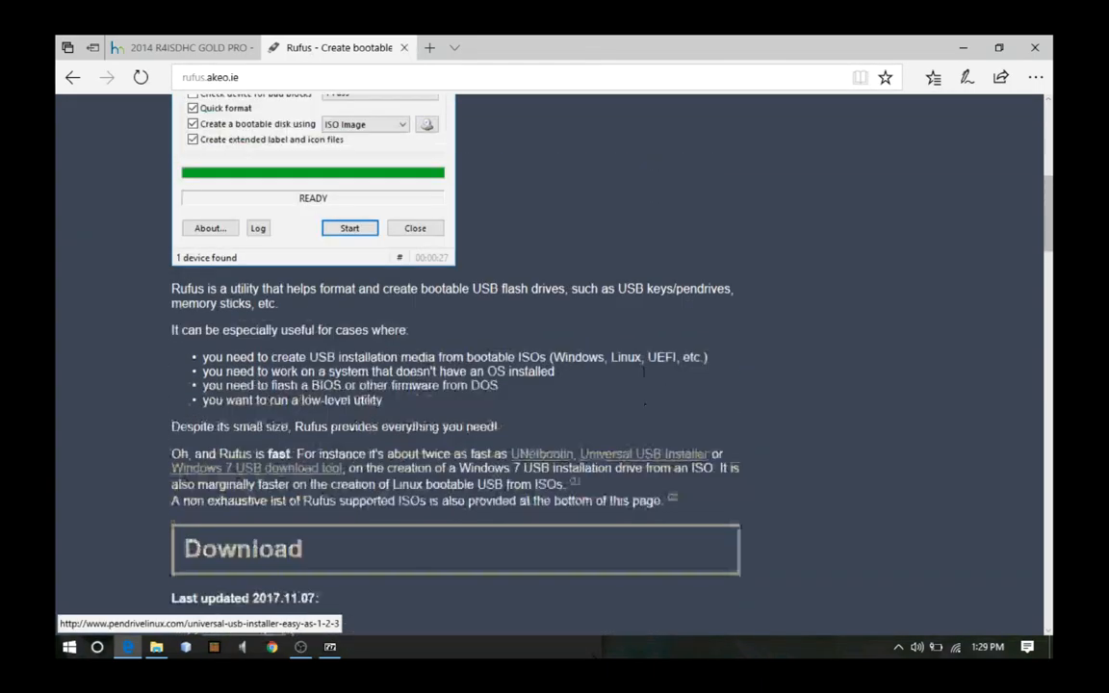
pyautogui.scroll(-3)
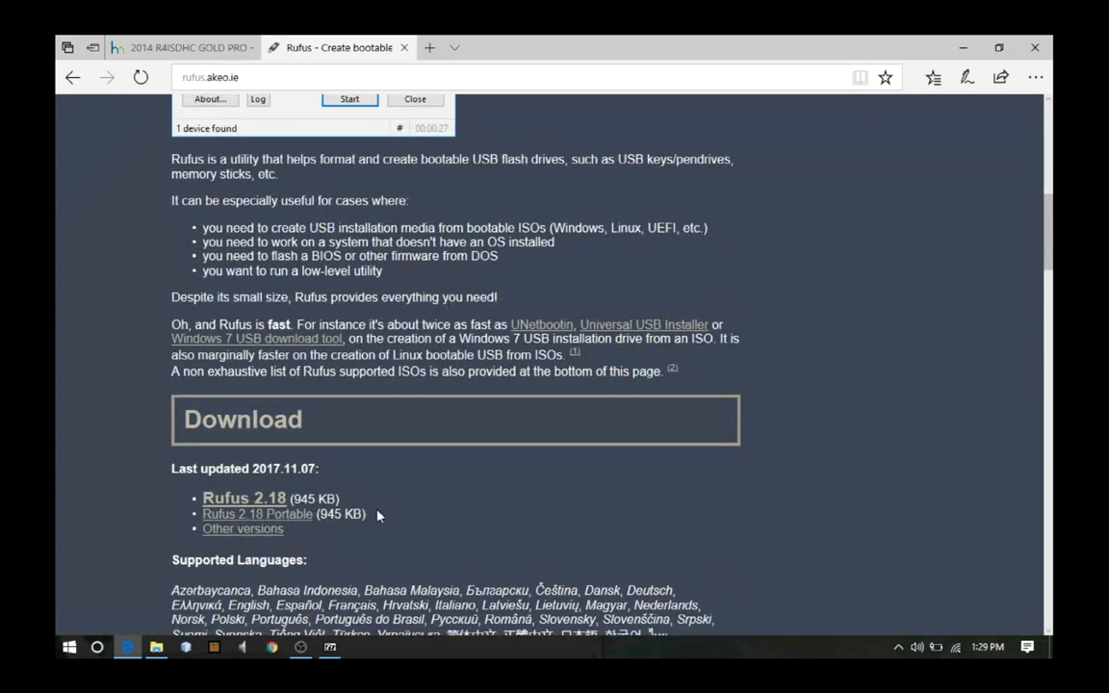
pyautogui.click(244, 498)
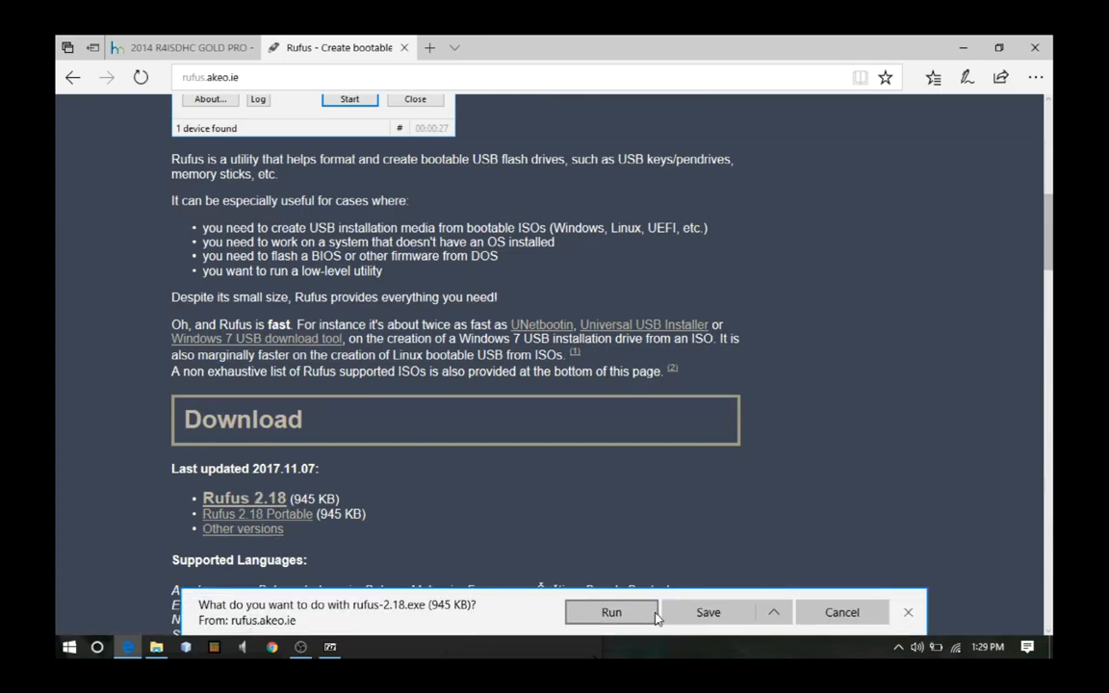
# Run the downloaded rufus-2.18.exe and allow it to launch
pyautogui.click(611, 612)
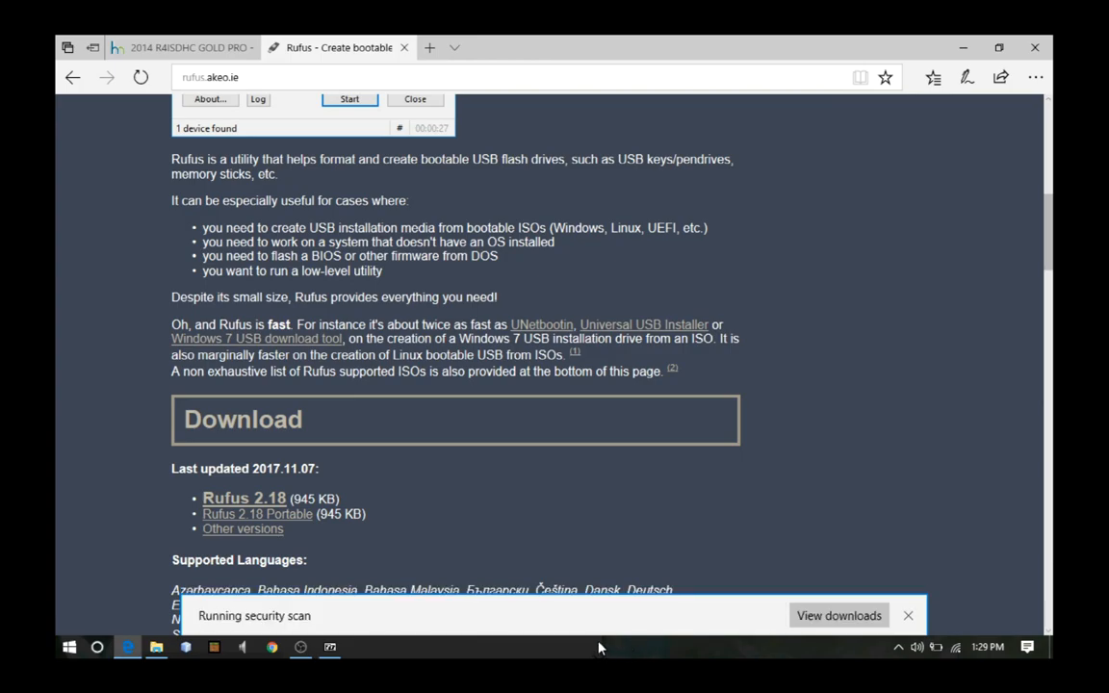
pyautogui.click(906, 615)
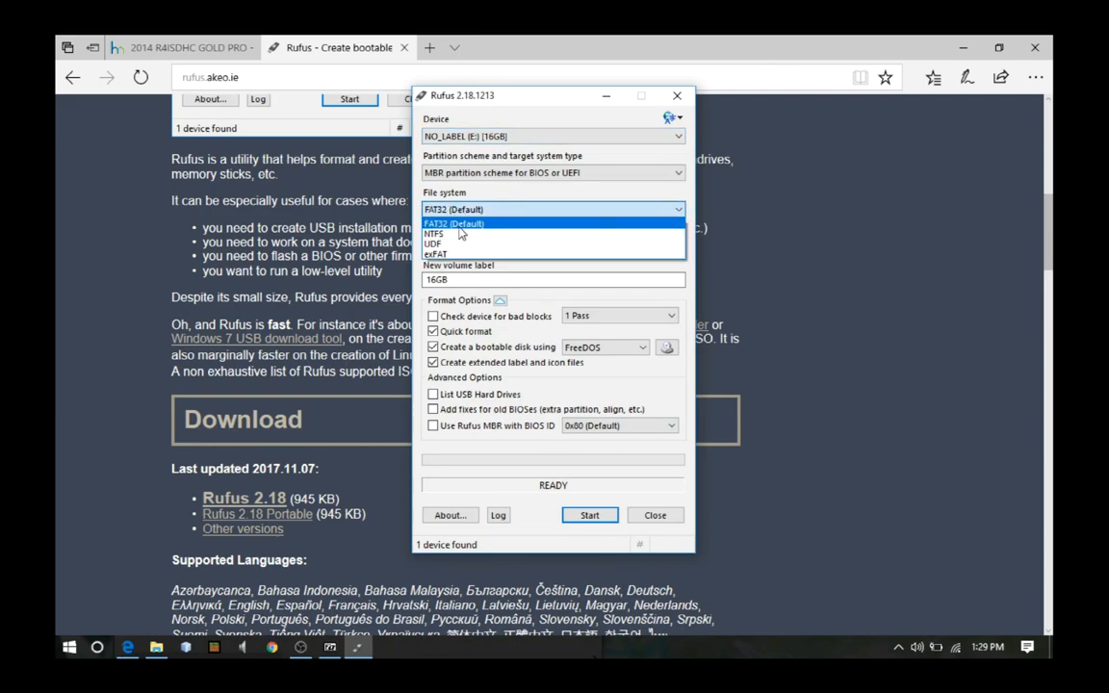
# Keep FAT32, set the volume label to 'R4i Gold', and start formatting in Rufus
pyautogui.click(453, 224)
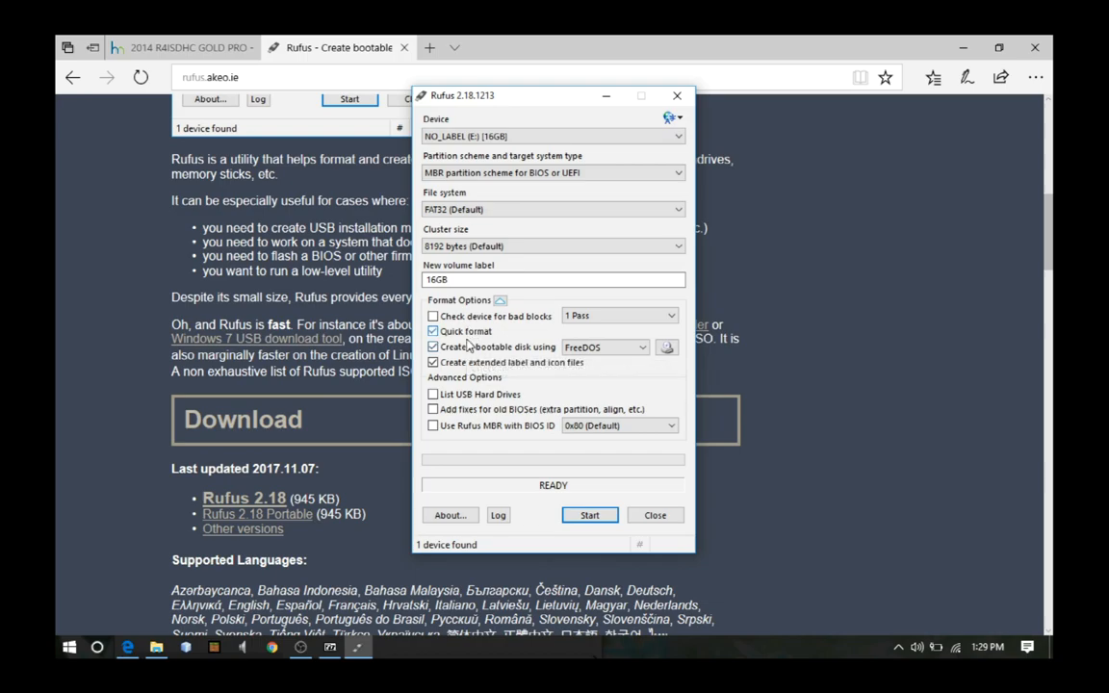
pyautogui.click(434, 347)
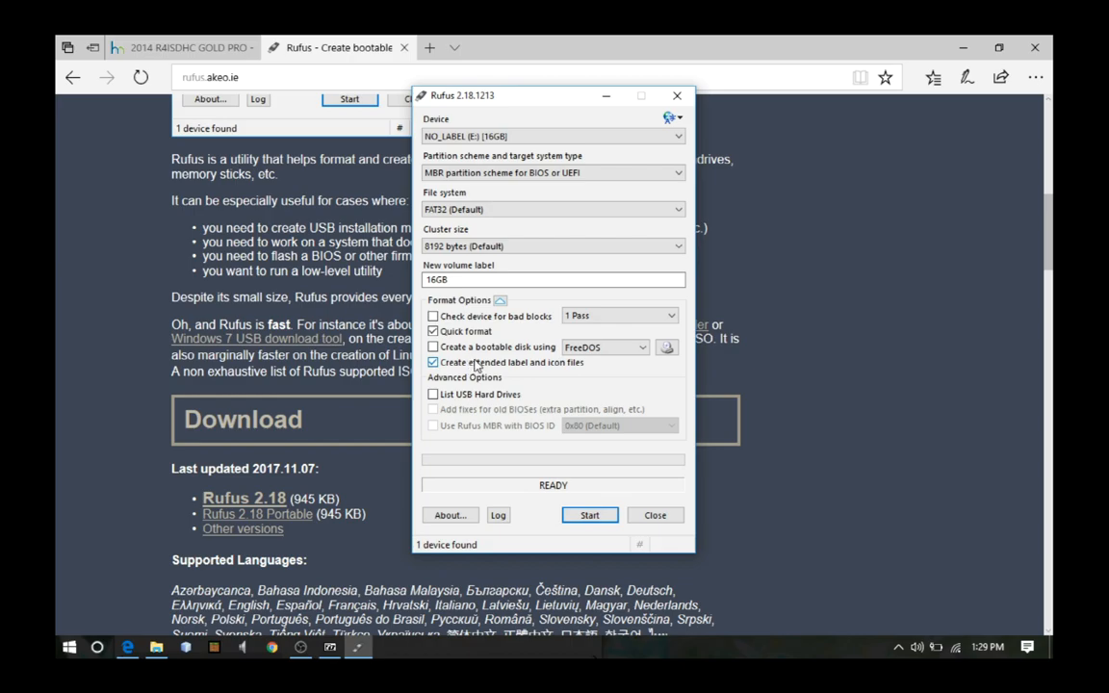
pyautogui.click(433, 362)
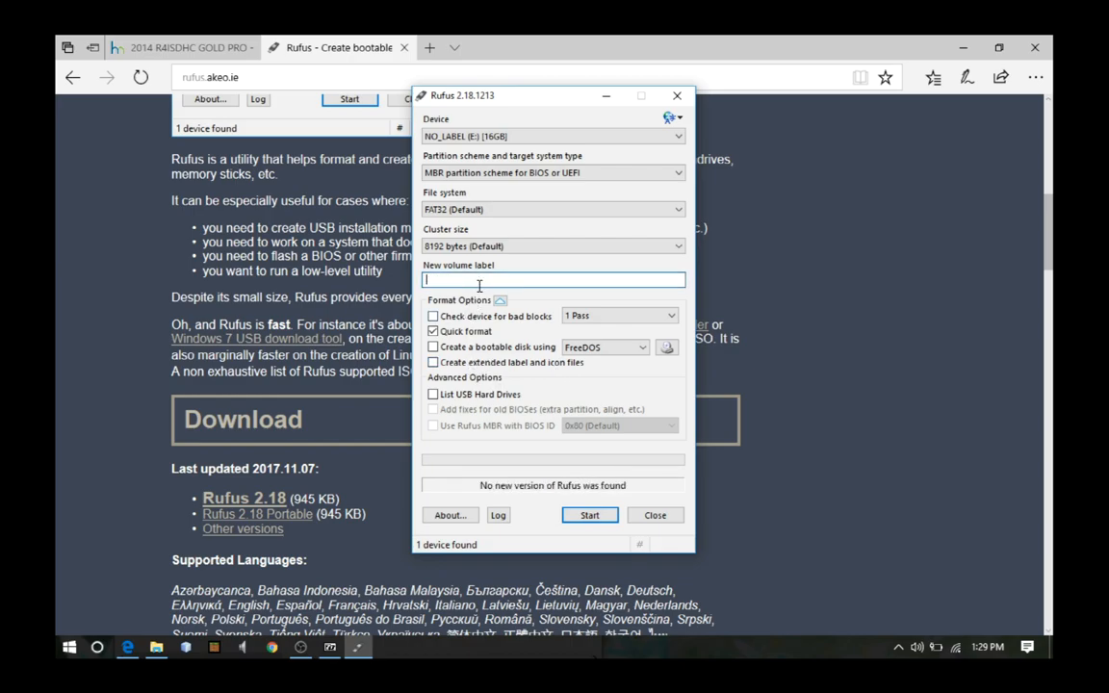
pyautogui.write('R')
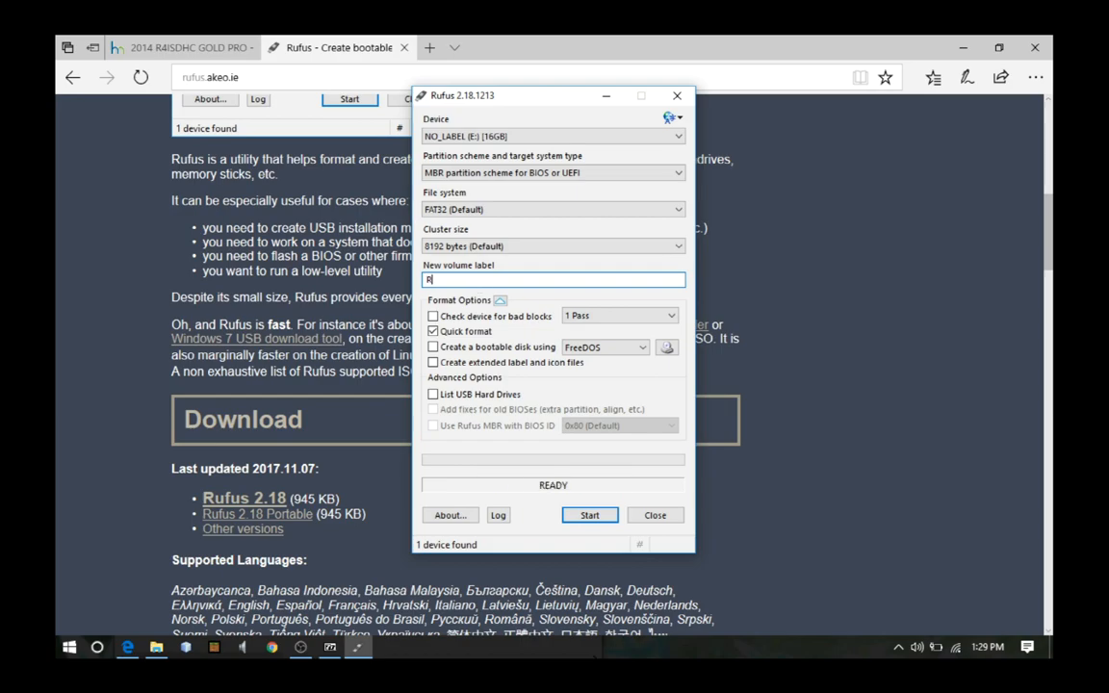
pyautogui.write('4i')
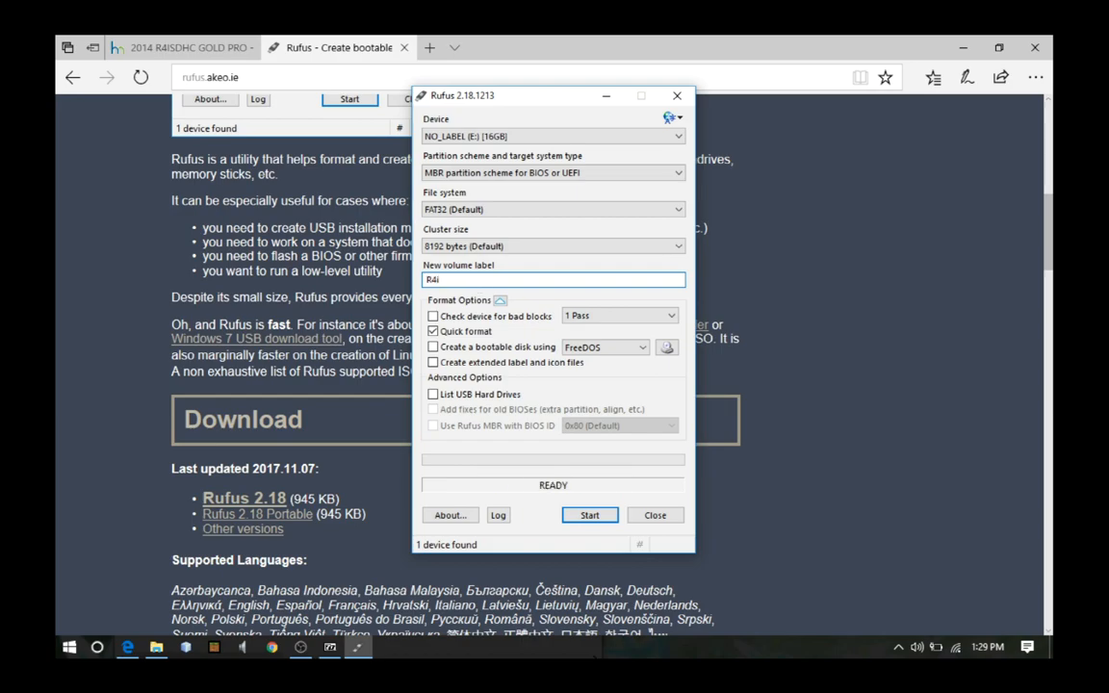
pyautogui.write('Gold')
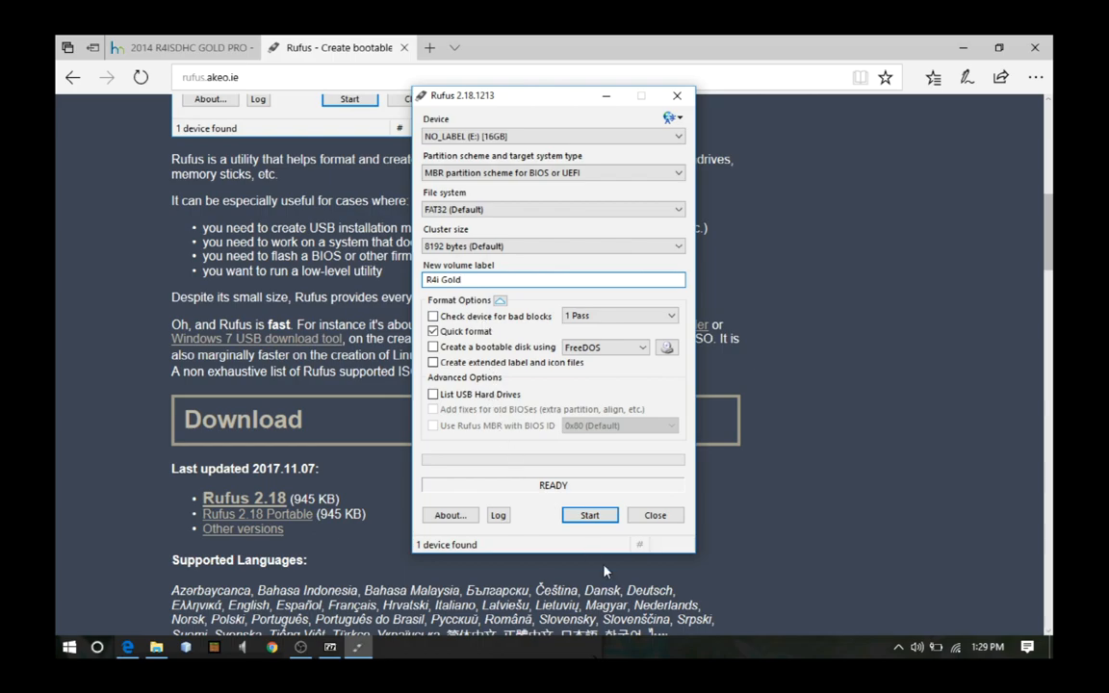
pyautogui.click(589, 515)
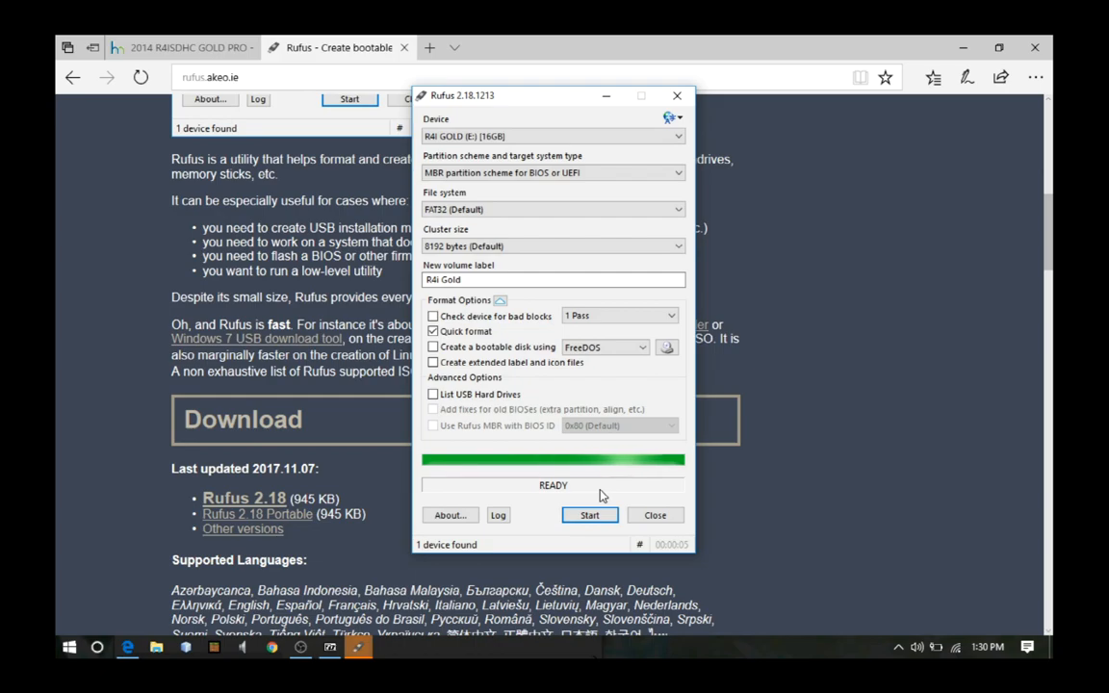
pyautogui.moveTo(671, 528)
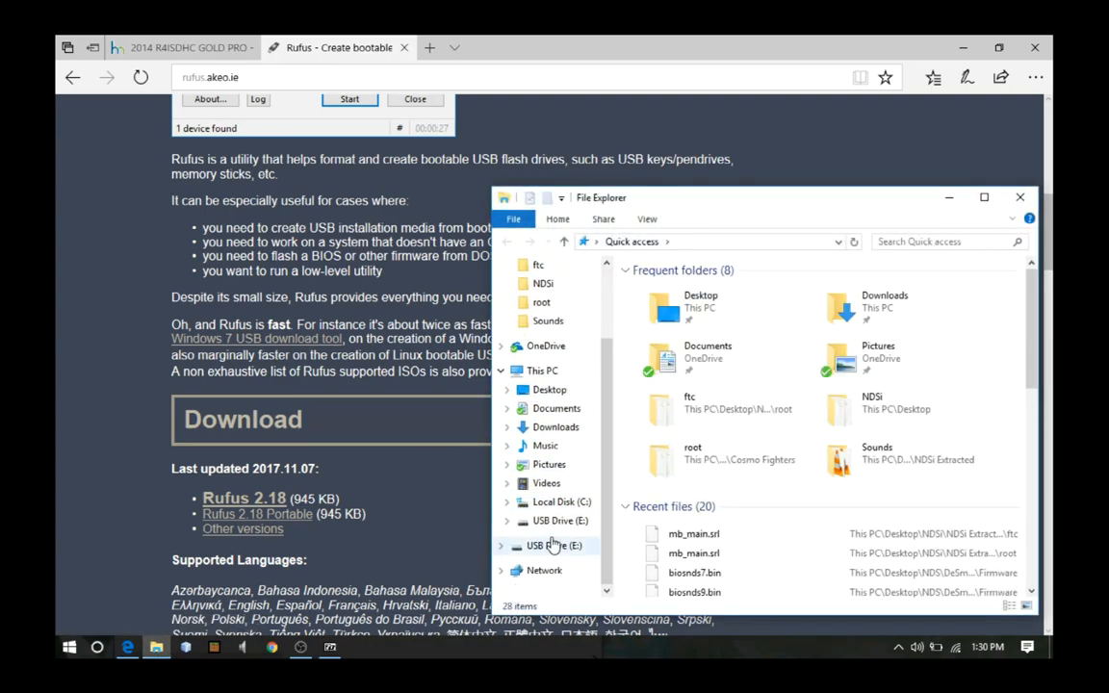
# View USB Drive (E:), check Local Disk (C:), then return to the empty USB drive
pyautogui.click(560, 520)
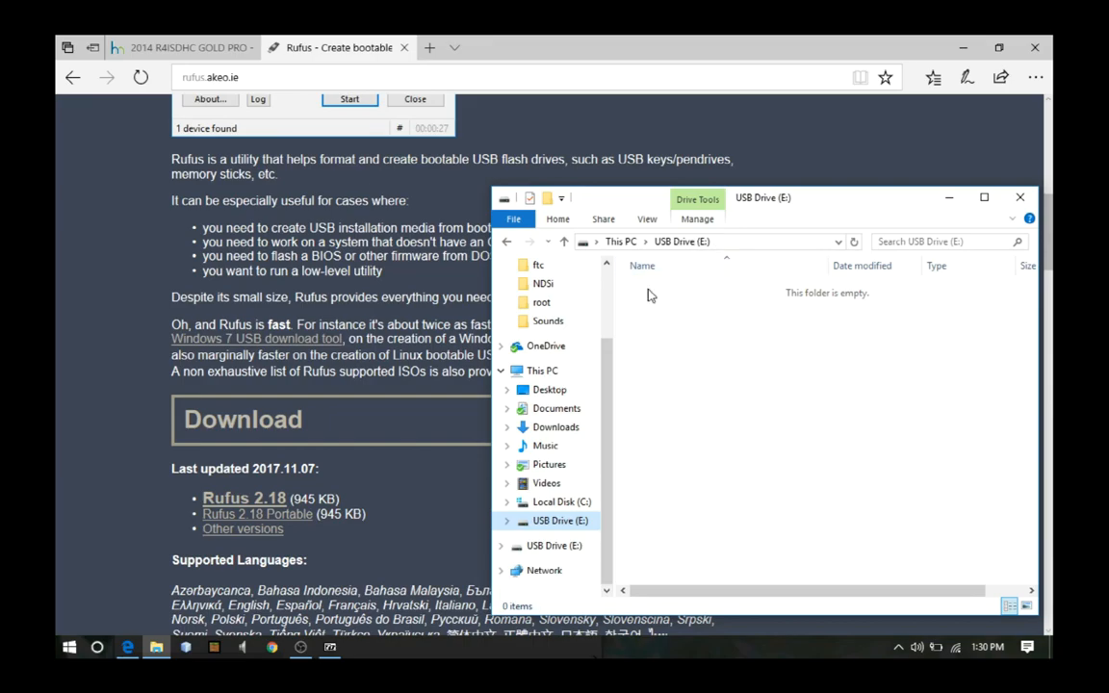
pyautogui.click(561, 501)
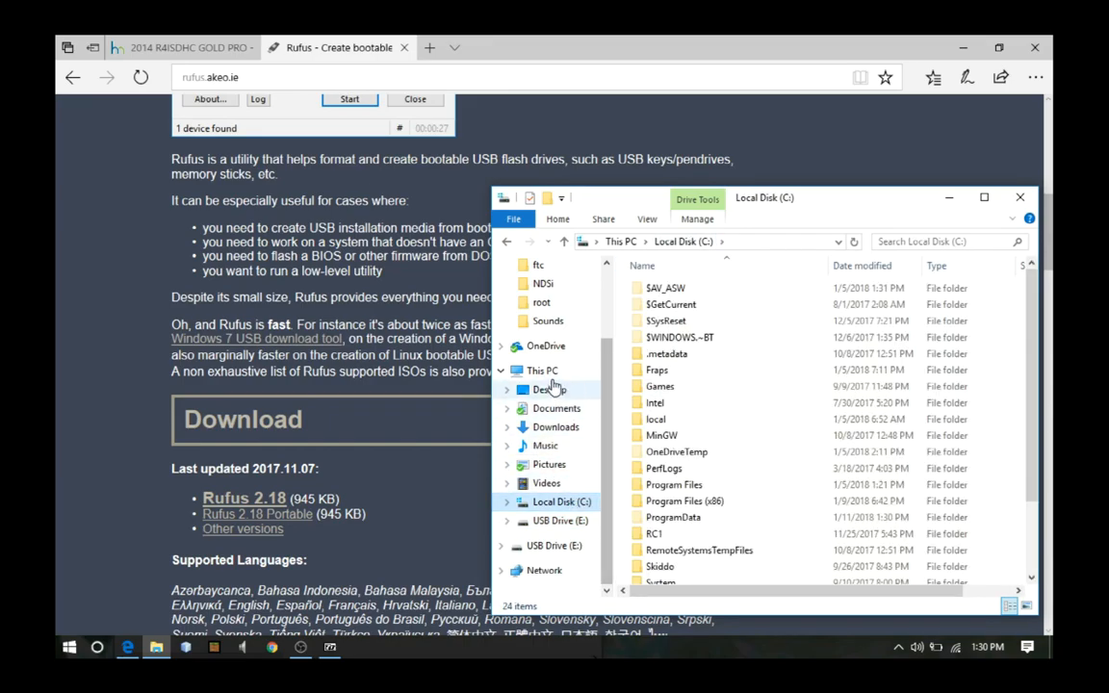
pyautogui.click(542, 371)
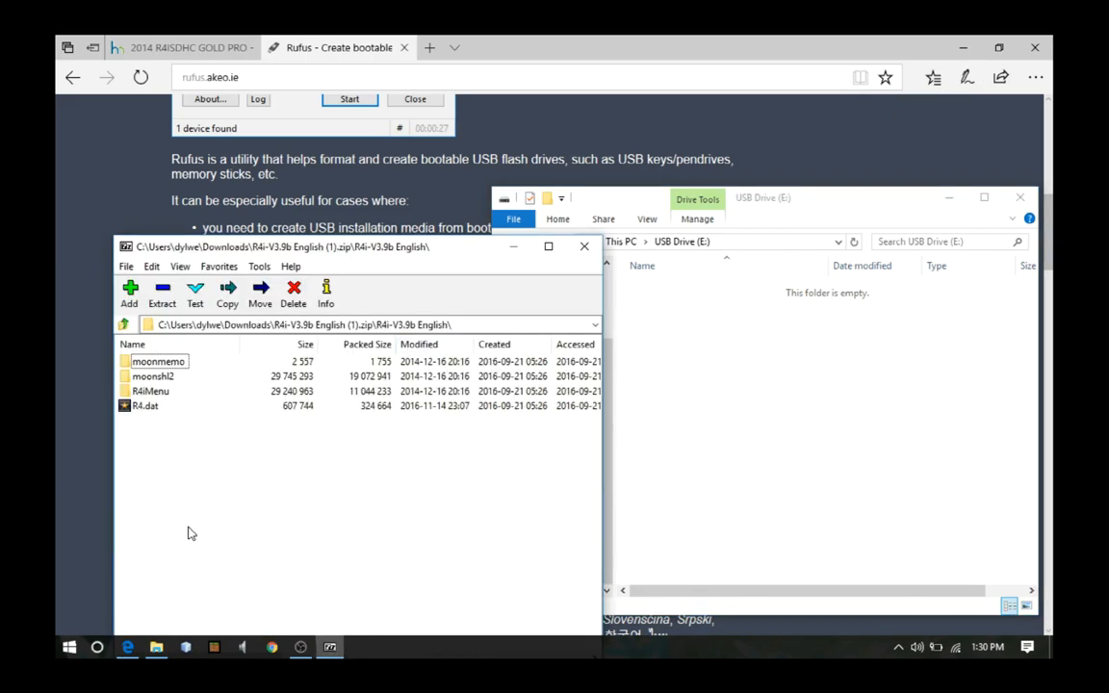
# Select all kernel files in 7-Zip and drop them onto USB Drive (E:)
pyautogui.press('ctrl+a')
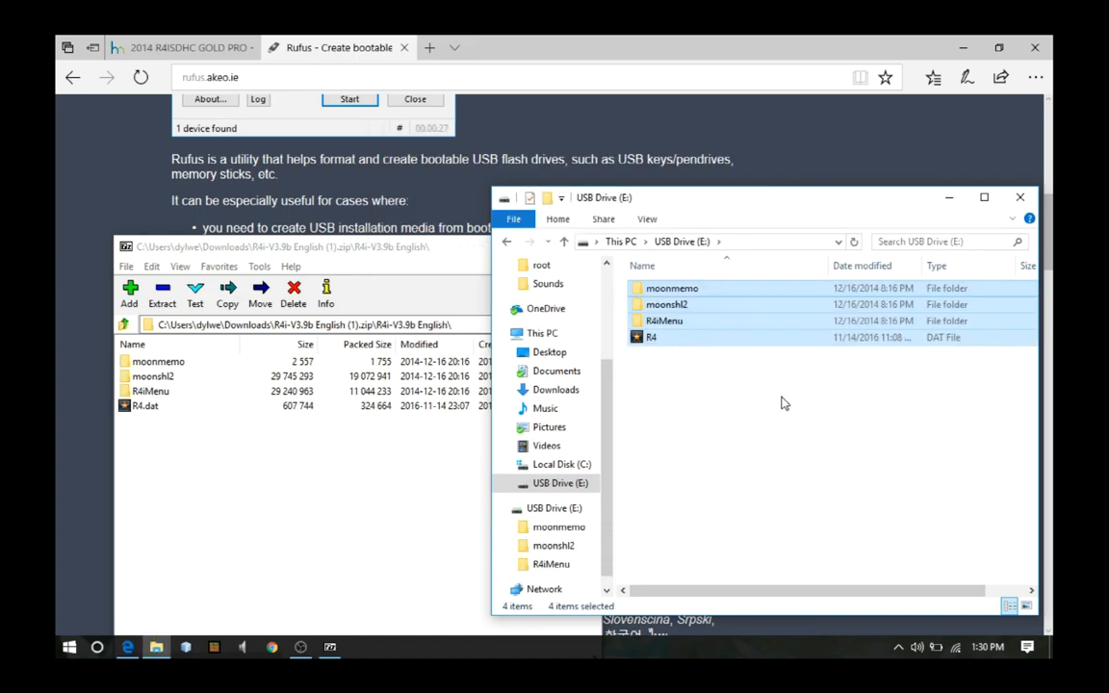
pyautogui.click(784, 404)
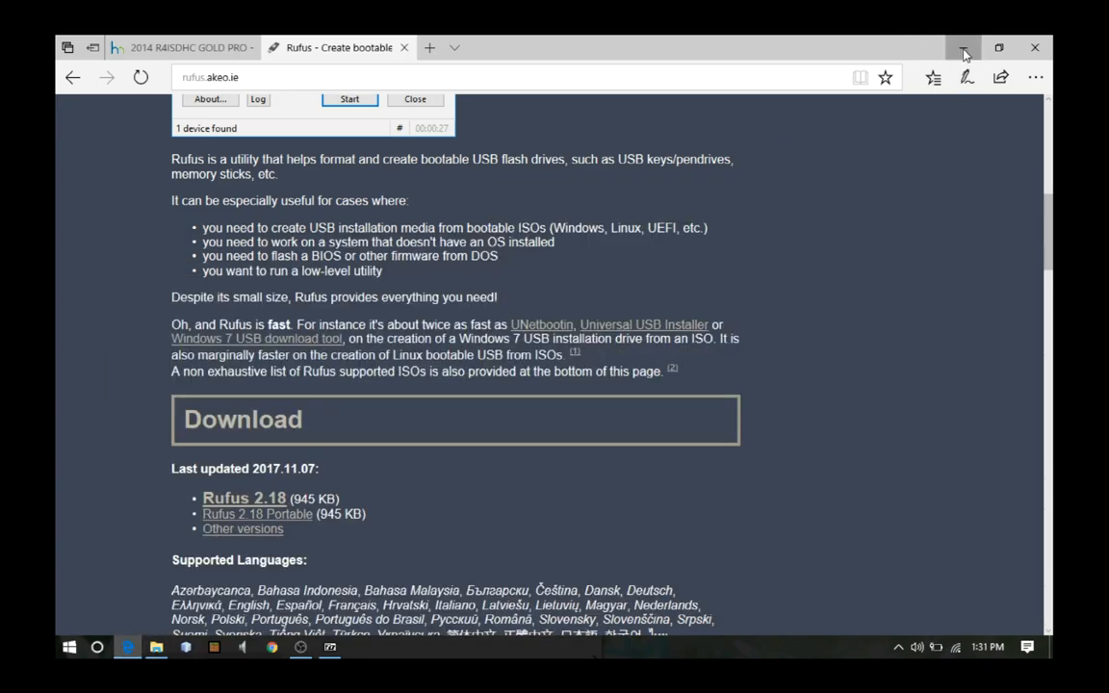
# Copy New_Super_Mario_Bros from the NDS Roms folder onto USB Drive (E:)
pyautogui.click(963, 47)
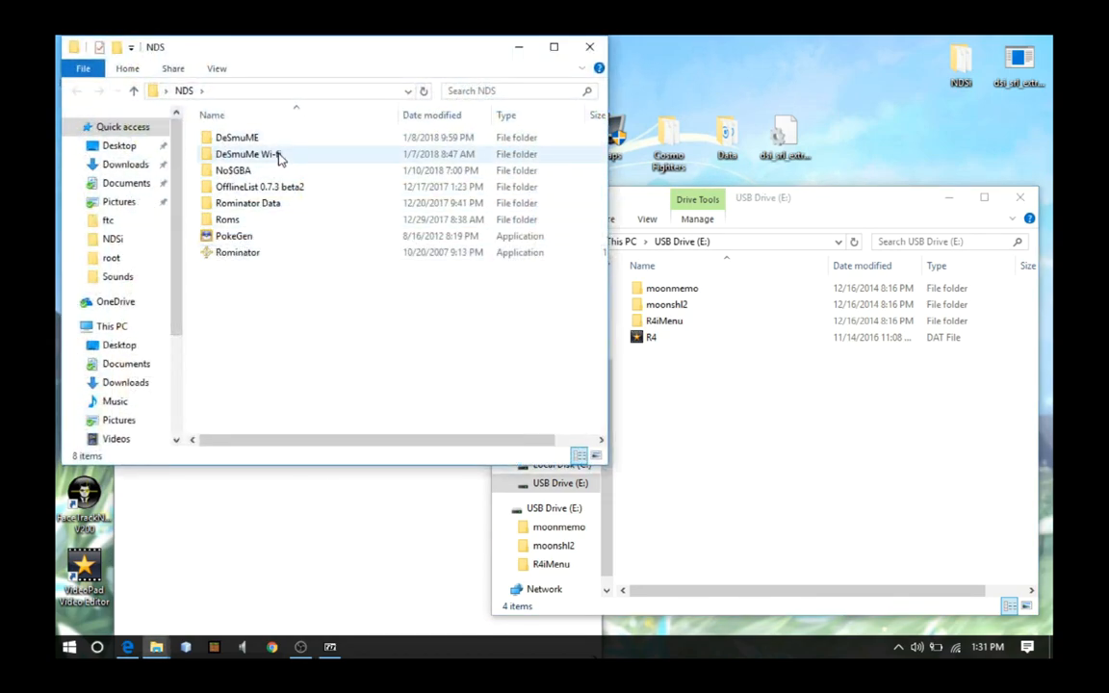
pyautogui.doubleClick(228, 220)
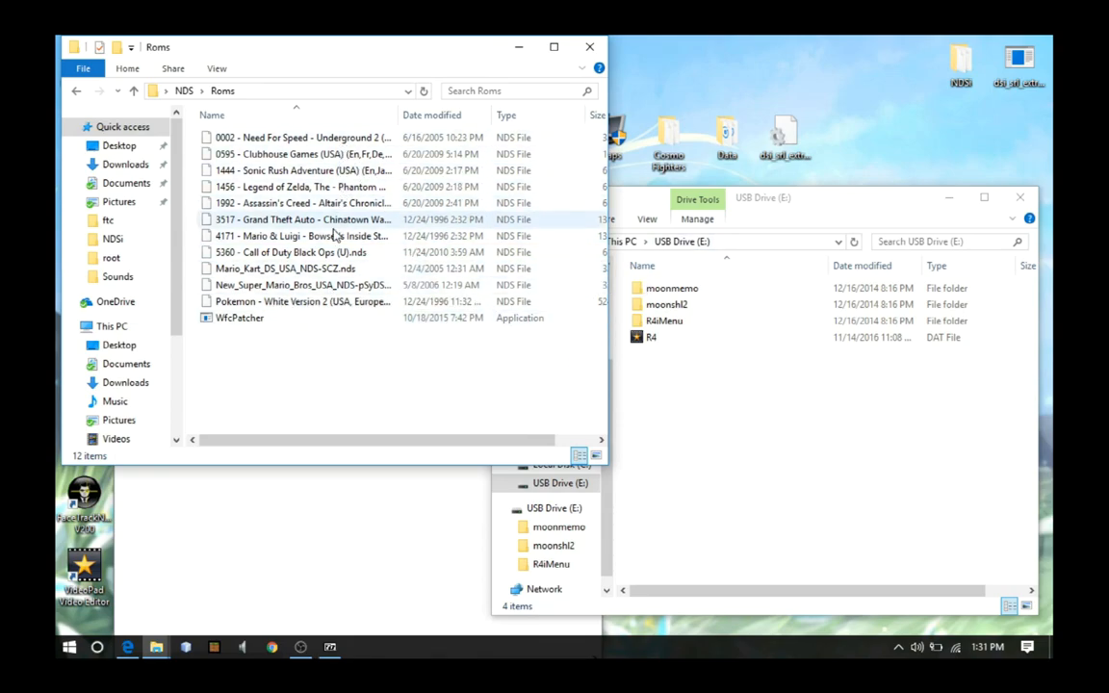
pyautogui.click(299, 154)
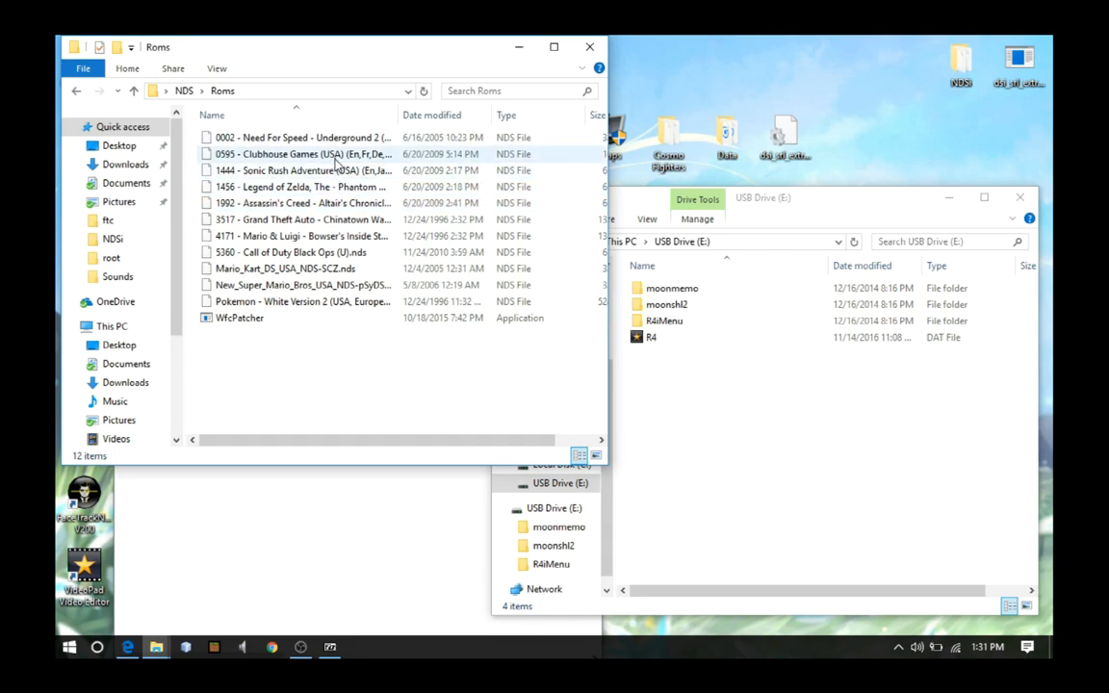
pyautogui.click(302, 284)
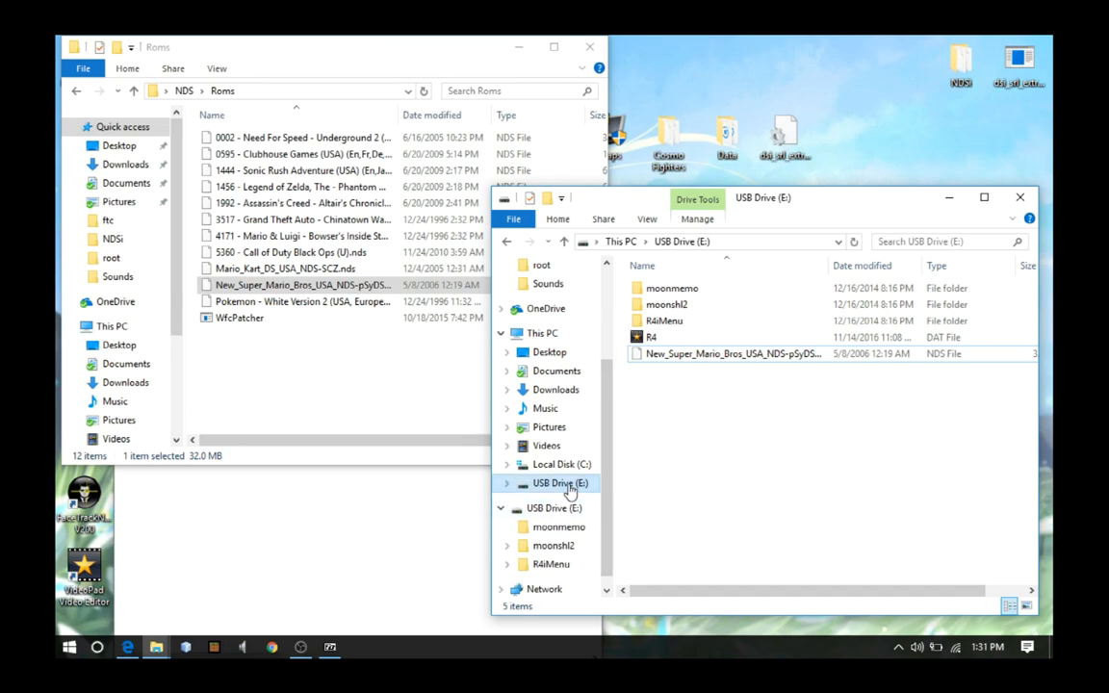
pyautogui.rightClick(559, 483)
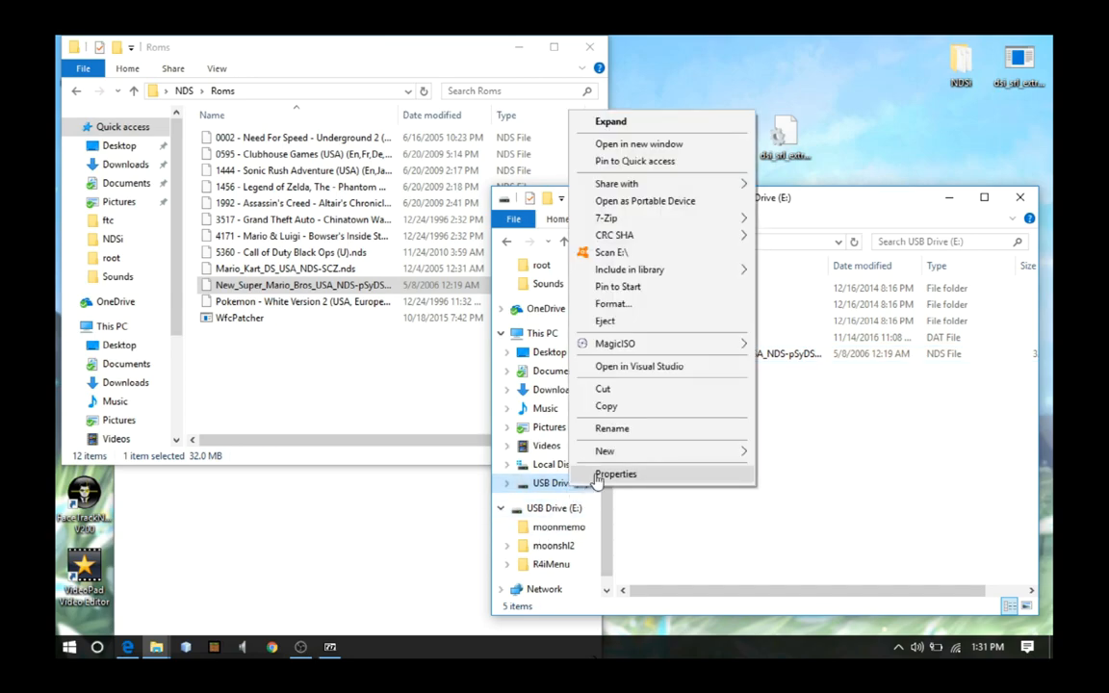